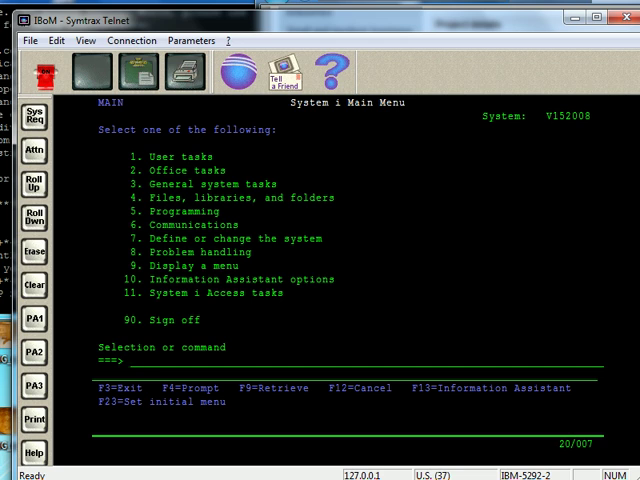
Enter the WRKJOBQ command on the main menu command line
{"action": "type", "text": "wrkjob"}
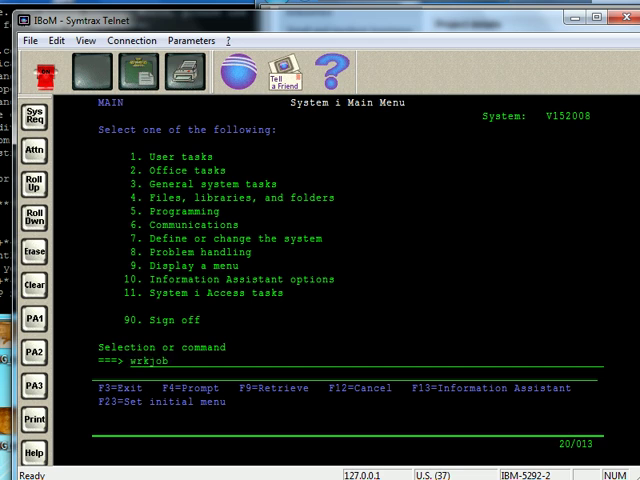
{"action": "type", "text": "q"}
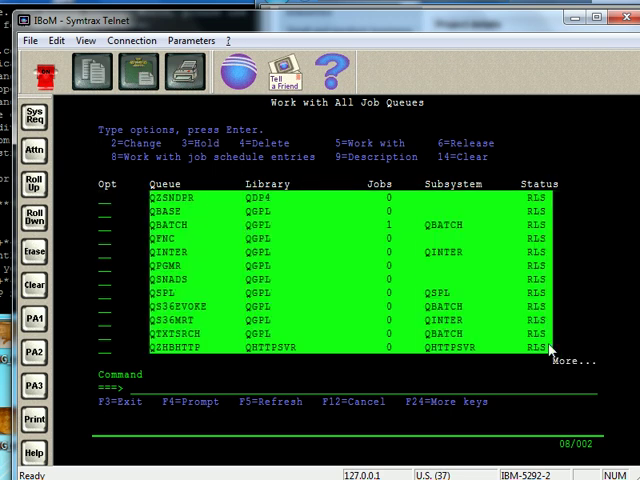
{"action": "mouse_move", "coordinate": [620, 362]}
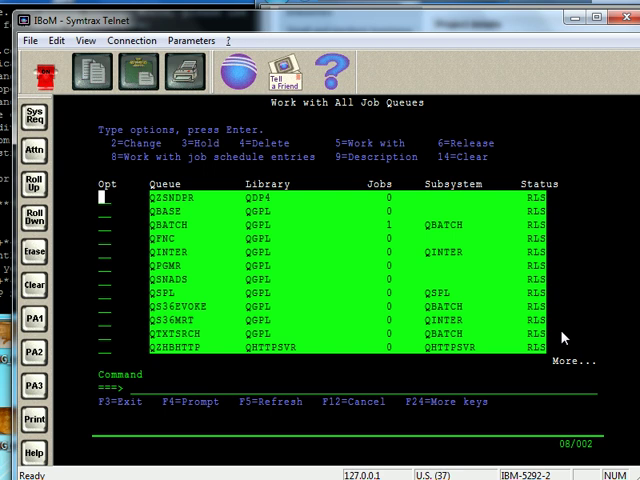
Scroll down the Work with All Job Queues list to see QBATCH and QSPL
{"action": "scroll", "scroll_direction": "down", "scroll_amount": 3}
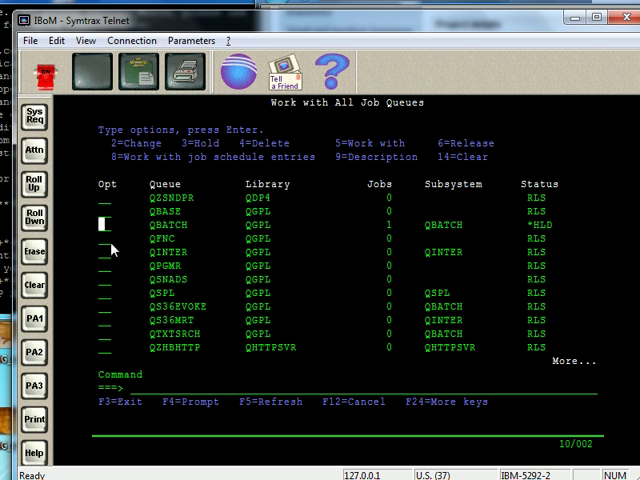
{"action": "left_click", "coordinate": [168, 224]}
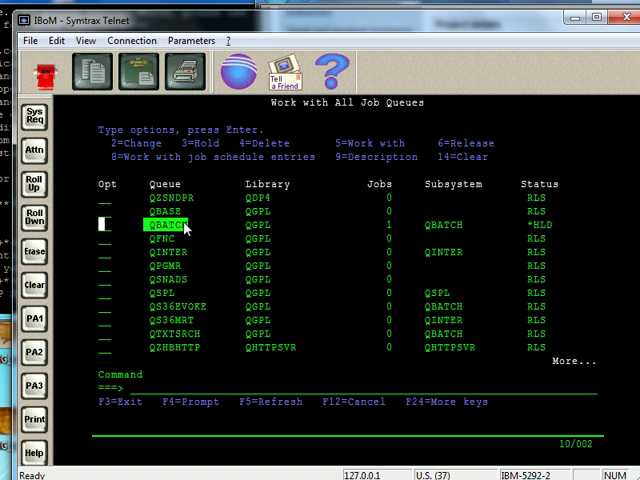
{"action": "mouse_move", "coordinate": [428, 232]}
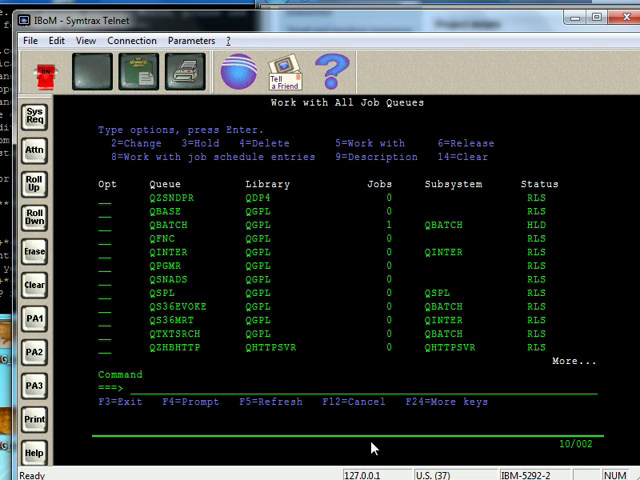
{"action": "type", "text": "6"}
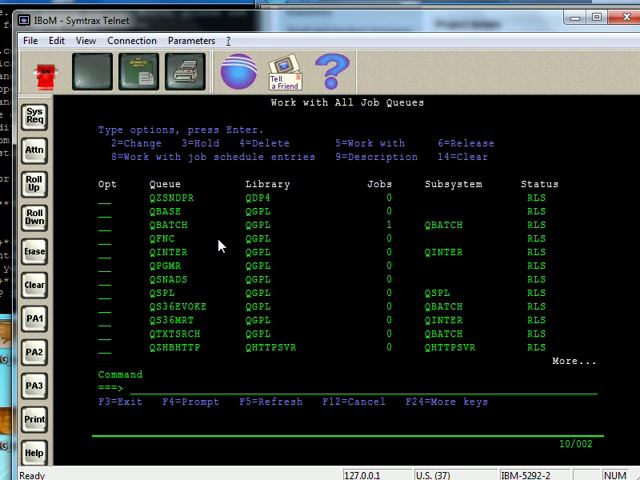
Run option 5 on QBATCH to work with its single held job
{"action": "type", "text": "5"}
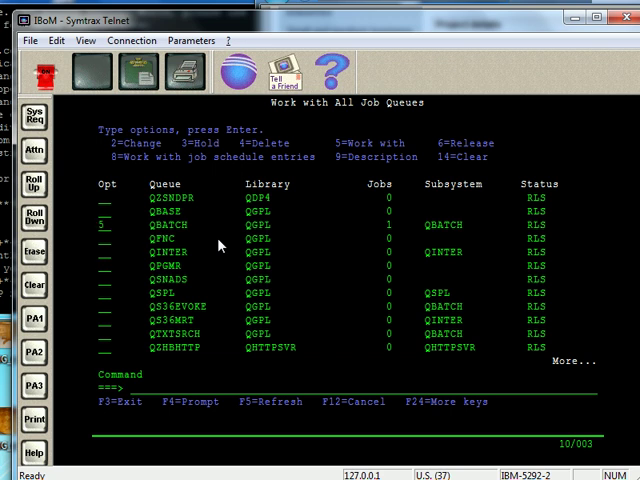
{"action": "key", "text": "Enter"}
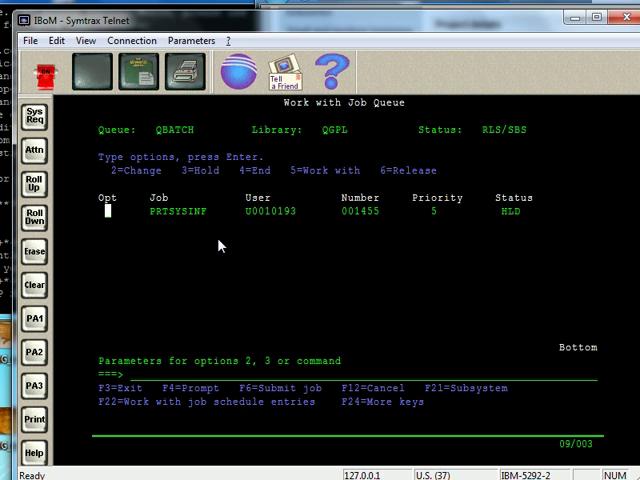
Run option 2 on the held job to reach its Change Job (CHGJOB) screen
{"action": "type", "text": "3"}
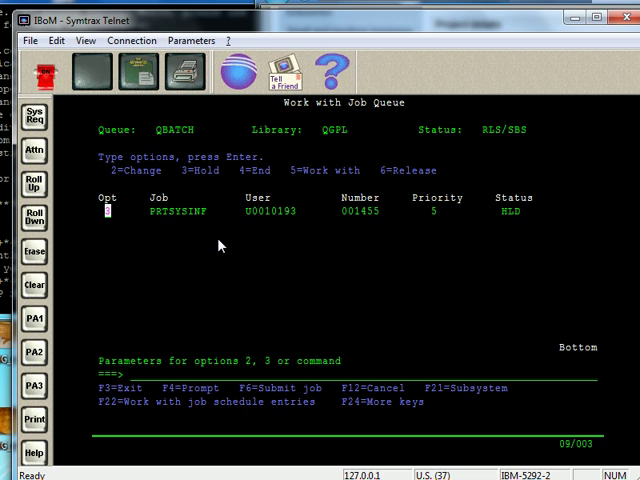
{"action": "type", "text": "2"}
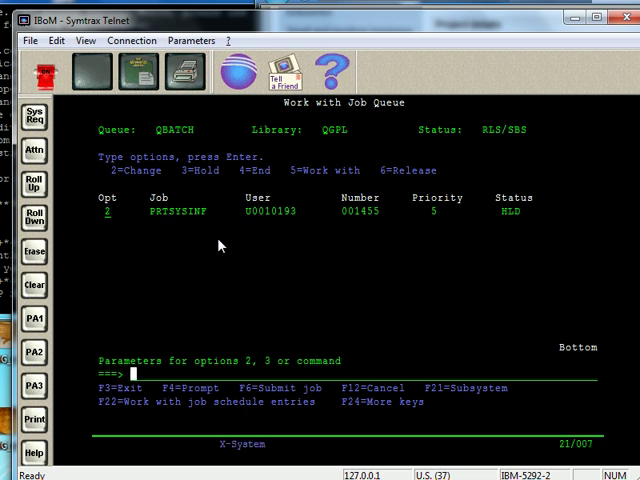
{"action": "key", "text": "Enter"}
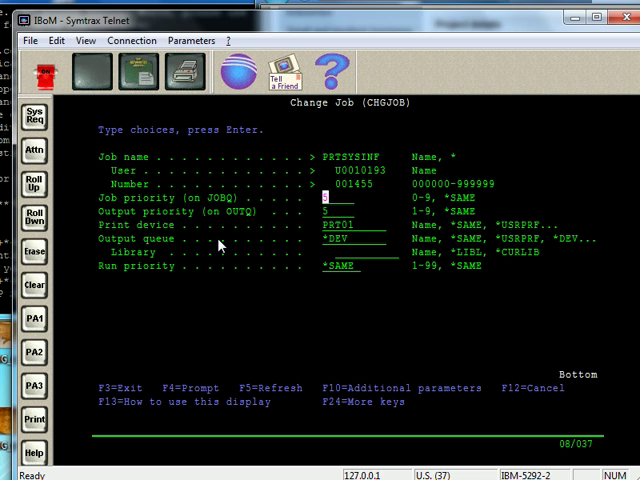